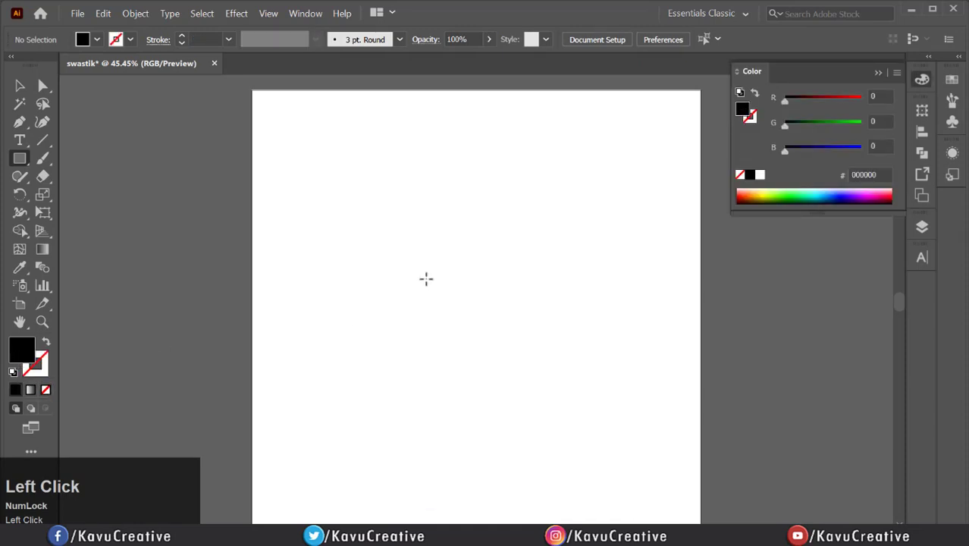
# - Draw a thin black horizontal rectangle bar near the artboard centre with the Rectangle Tool
pyautogui.moveTo(421, 278); pyautogui.dragTo(562, 302)
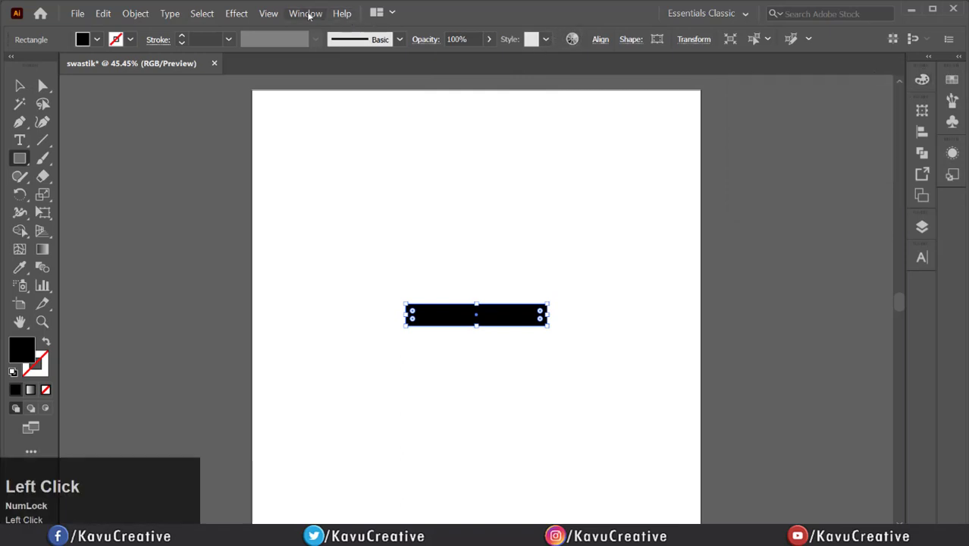
pyautogui.click(303, 13)
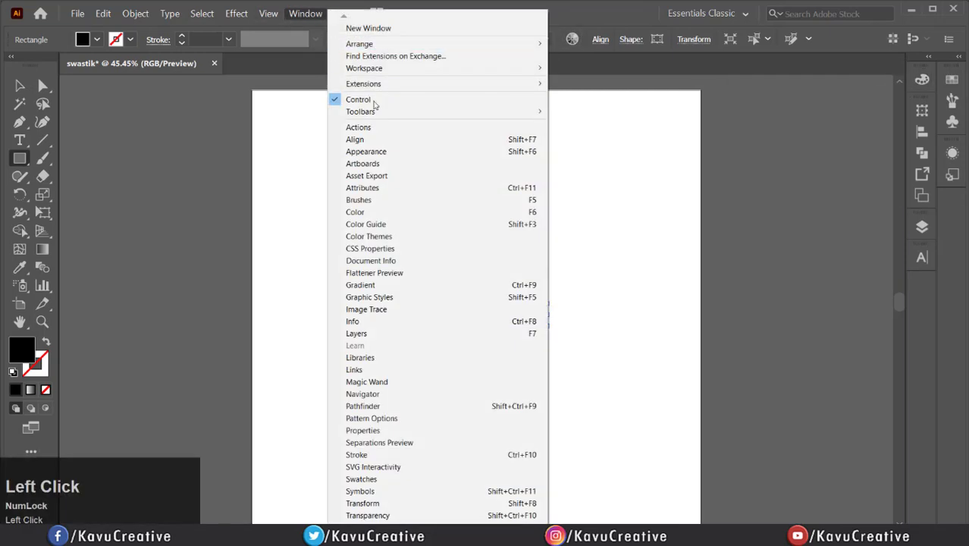
pyautogui.click(354, 138)
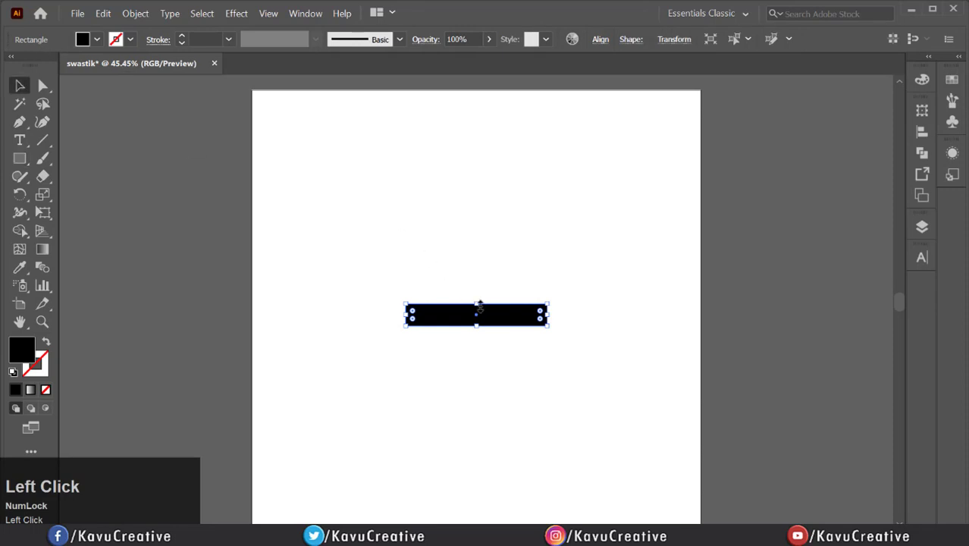
# - Add a 90° rotated copy of the bar through Transform > Rotate, forming a plus sign
pyautogui.rightClick(474, 315)
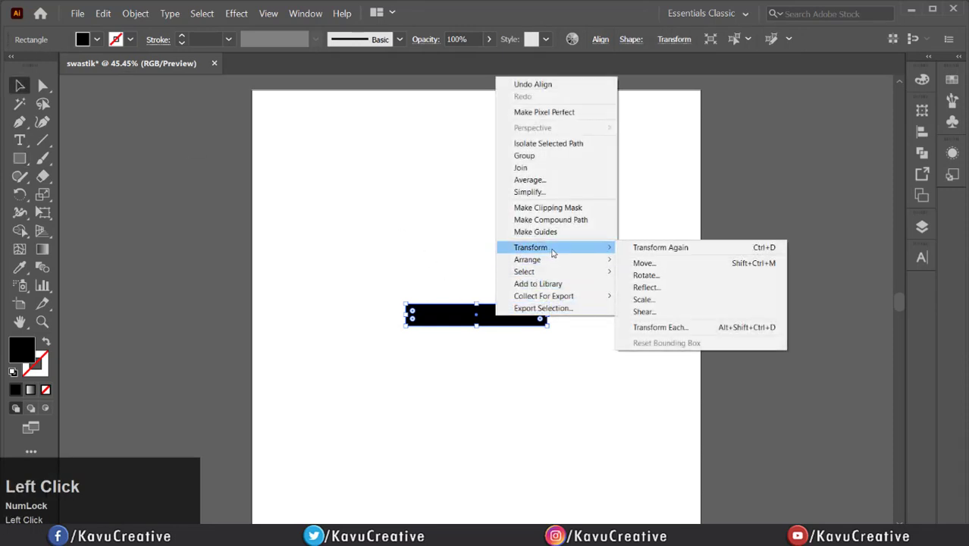
pyautogui.moveTo(652, 275)
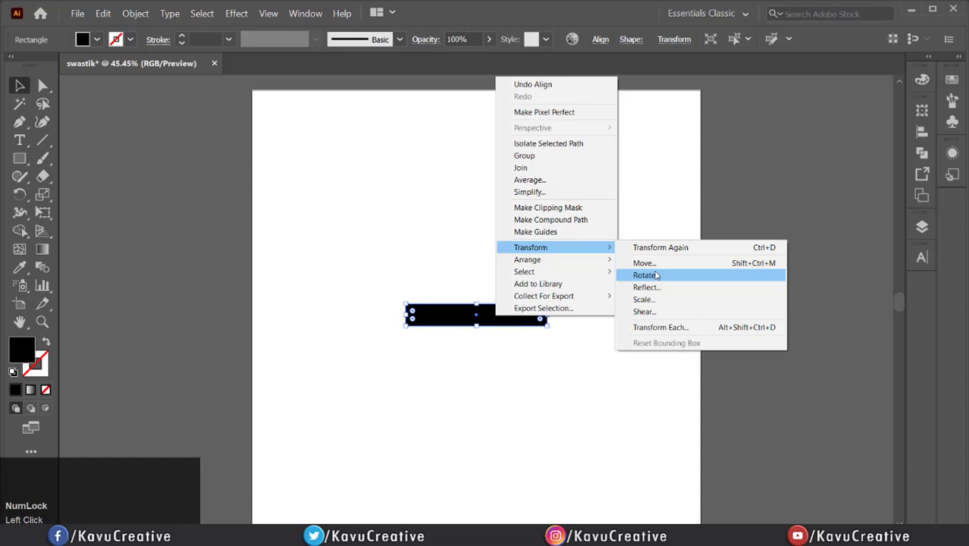
pyautogui.click(643, 274)
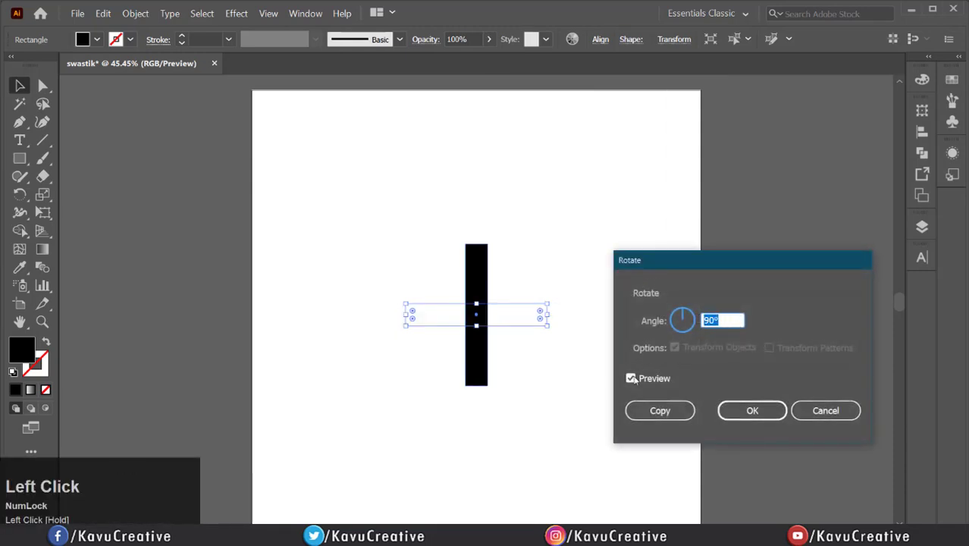
pyautogui.click(631, 378)
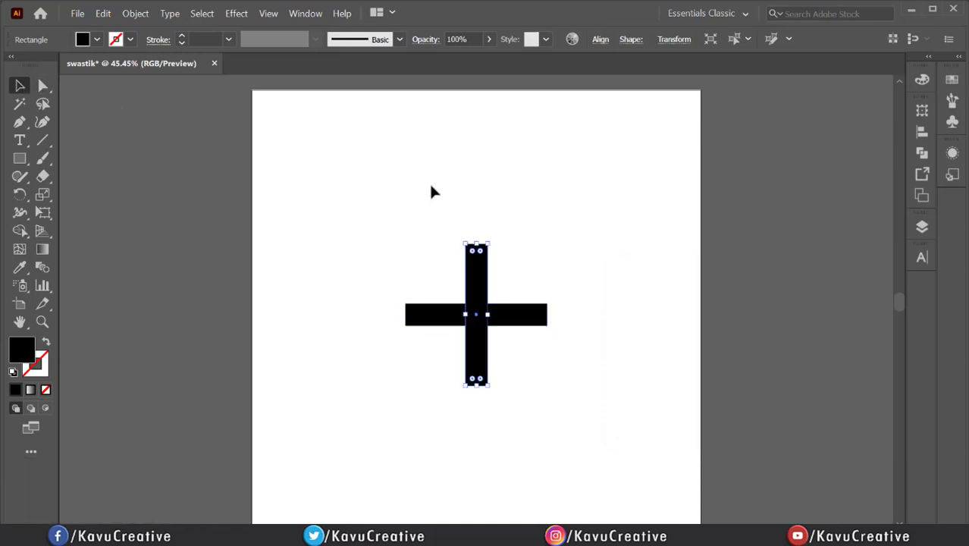
# - Turn on Smart Guides from the View menu
pyautogui.click(268, 13)
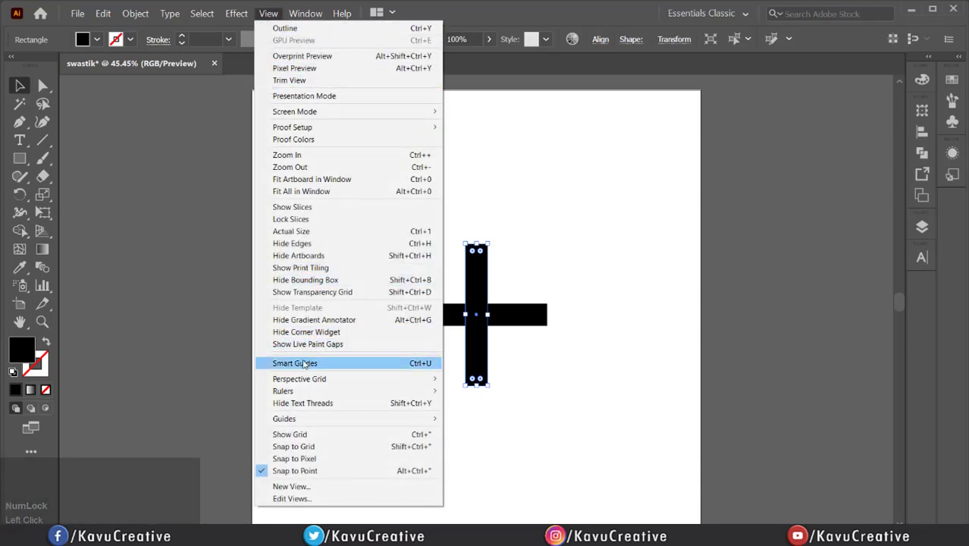
pyautogui.click(294, 364)
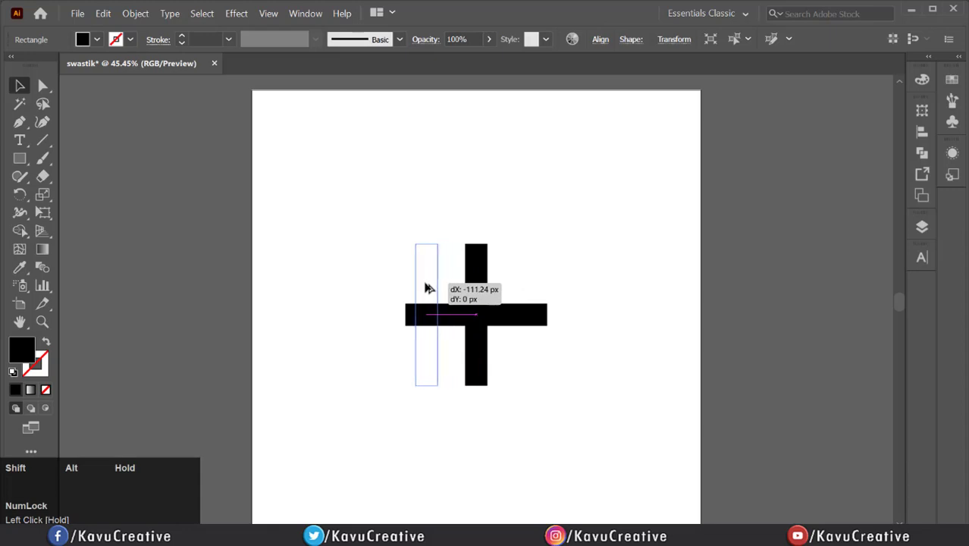
# - Place bar copies at the left, right, top and bottom edges to build a square grid
pyautogui.moveTo(429, 286); pyautogui.dragTo(417, 286)
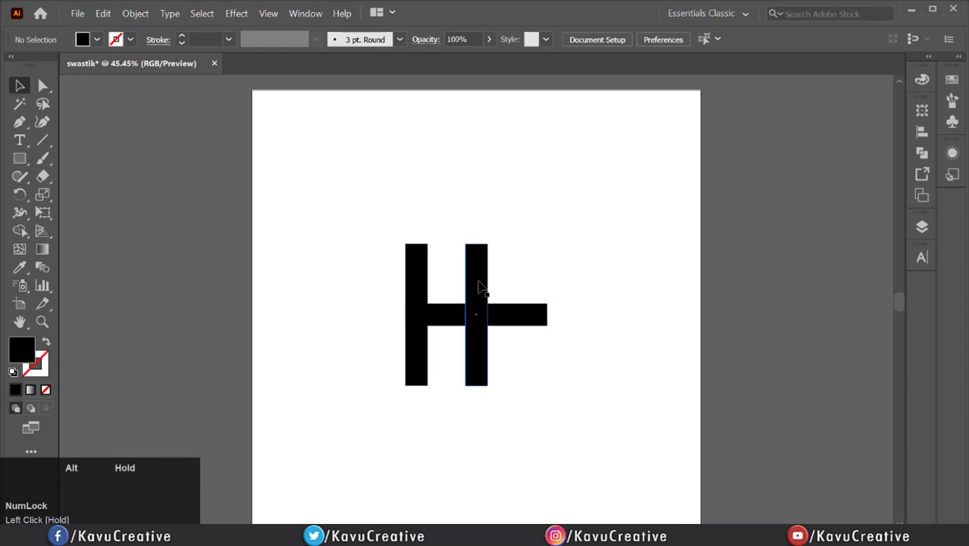
pyautogui.moveTo(476, 313); pyautogui.dragTo(509, 314)
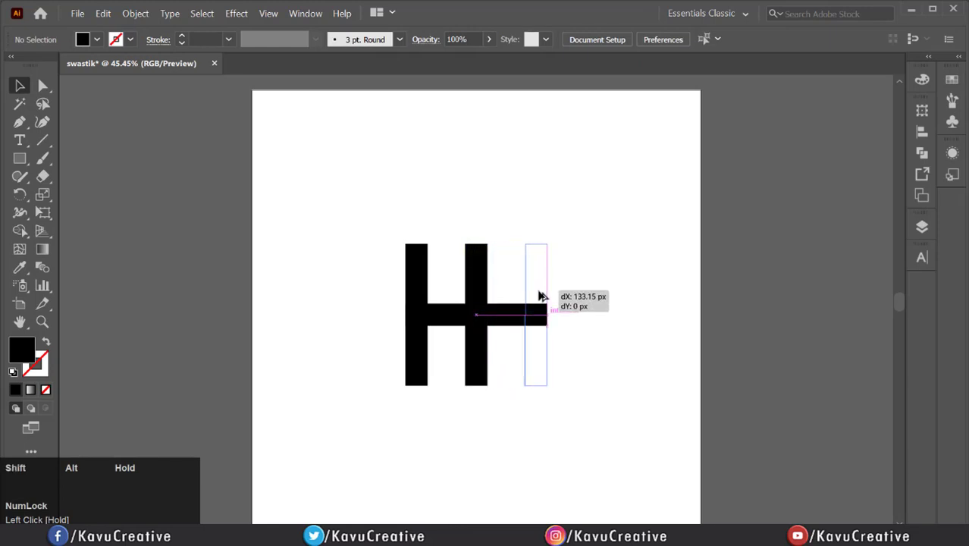
pyautogui.moveTo(523, 243); pyautogui.dragTo(546, 389)
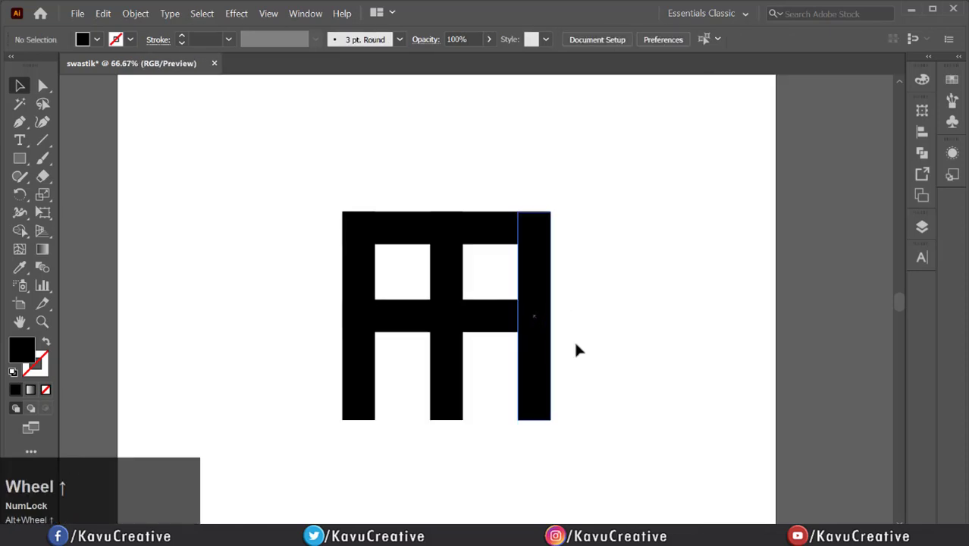
pyautogui.moveTo(446, 317); pyautogui.dragTo(446, 322)
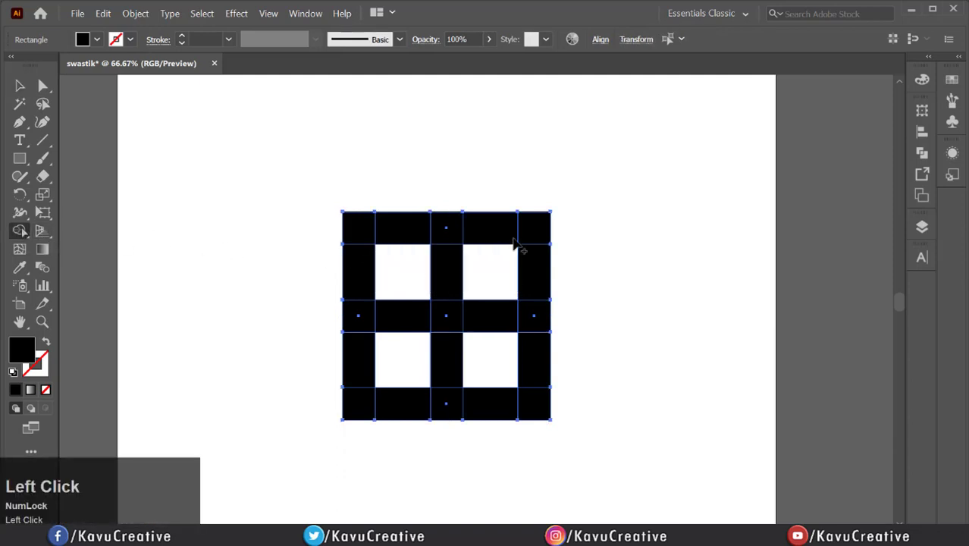
# - Merge the swastika sections with the Shape Builder and delete the leftover corner pieces
pyautogui.click(491, 237)
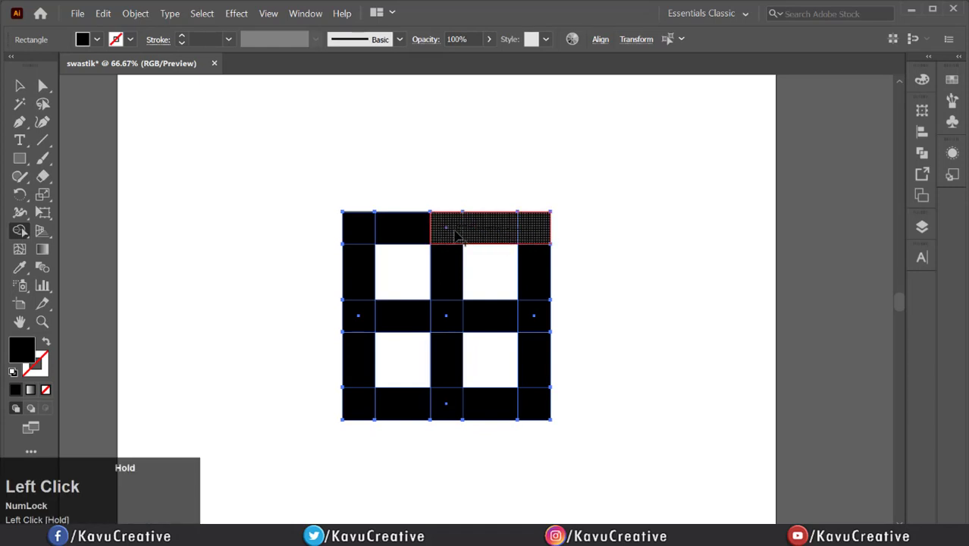
pyautogui.moveTo(459, 235); pyautogui.dragTo(451, 406)
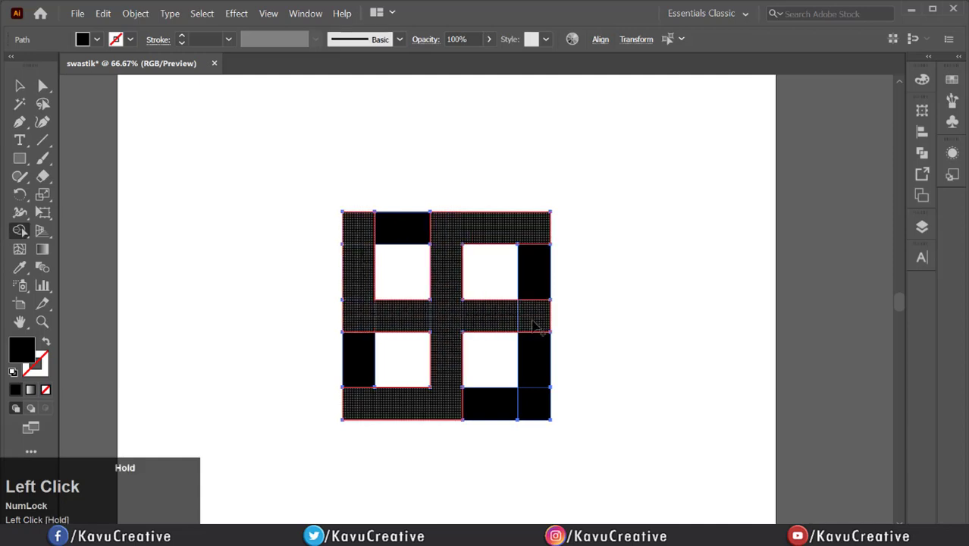
pyautogui.click(536, 368)
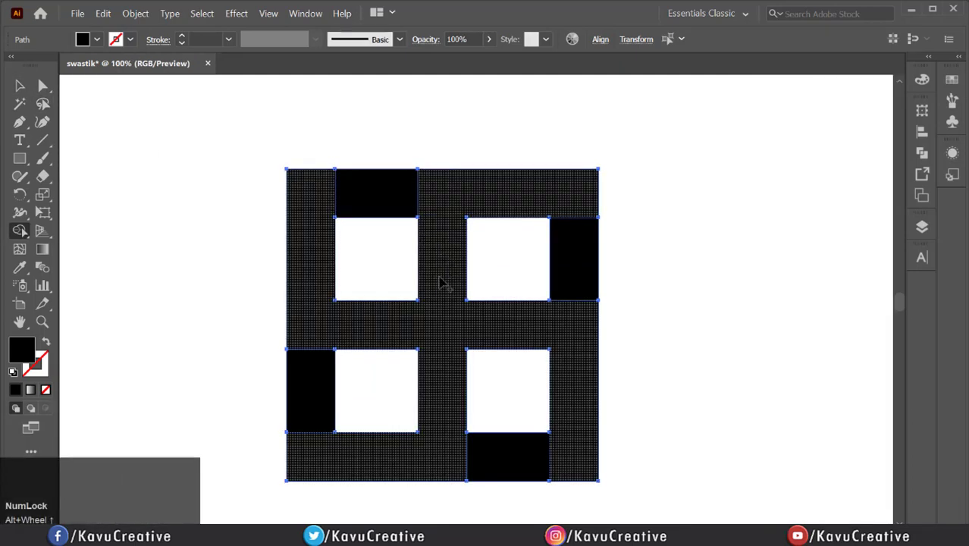
pyautogui.click(443, 309)
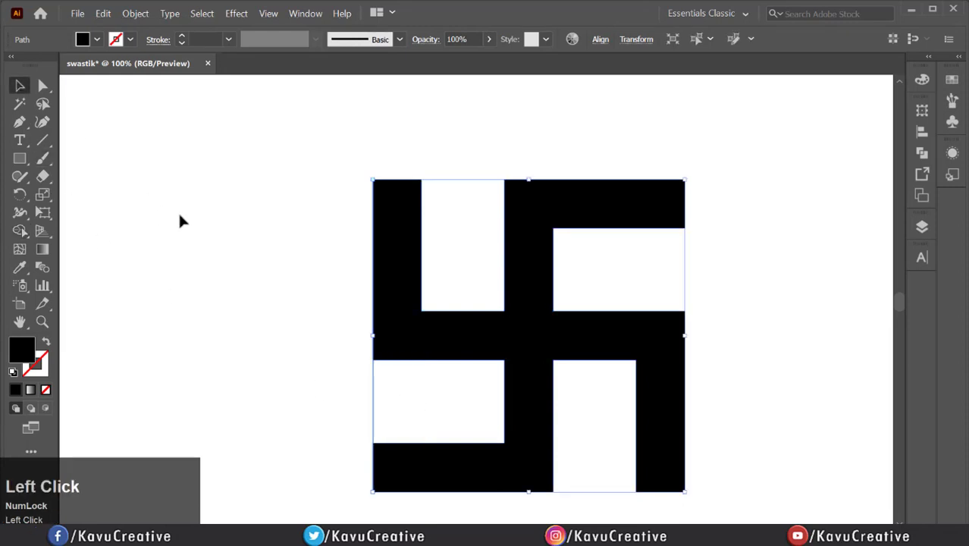
# - Round the outer corners of the swastika's arm ends, then select the shape
pyautogui.scroll(-3)
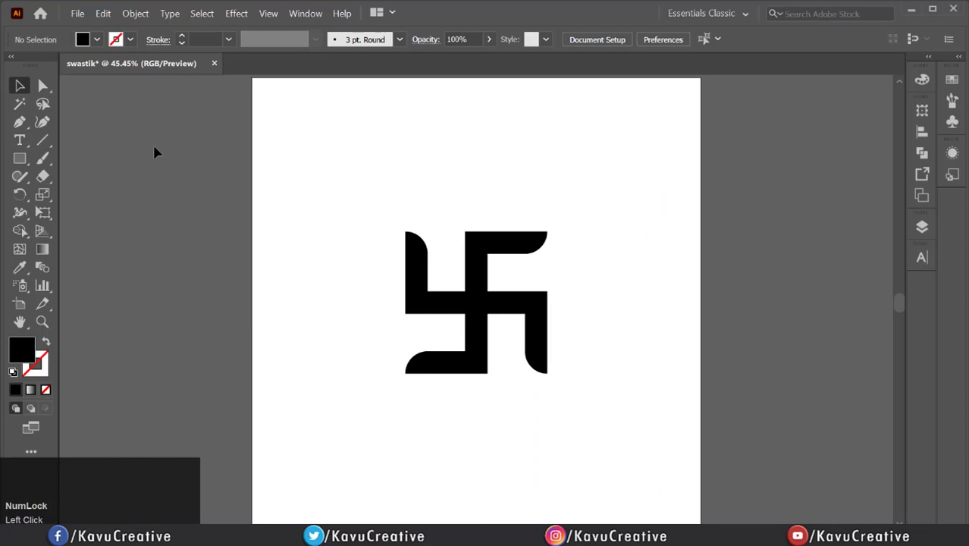
pyautogui.click(459, 355)
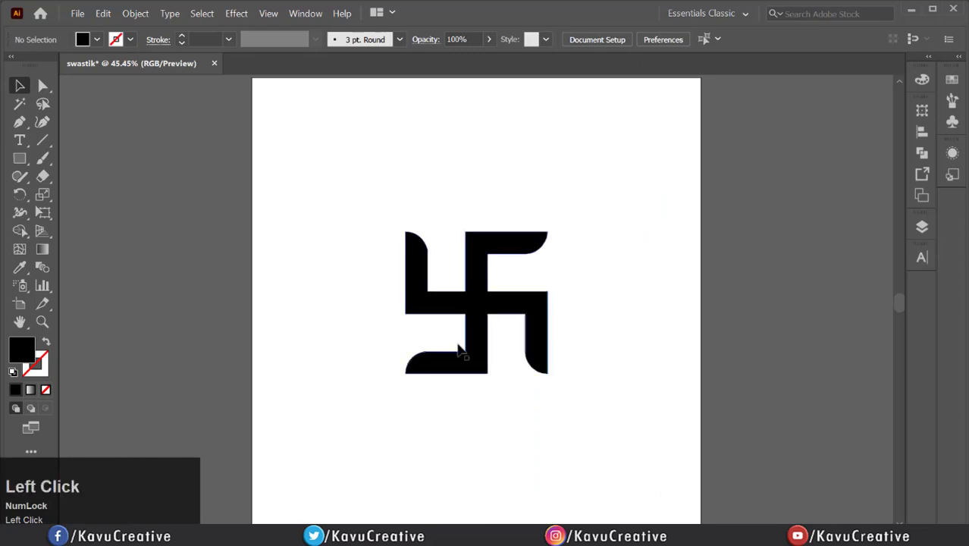
# - Draw a circle centred on the swastika with the Ellipse Tool and swap its fill to stroke
pyautogui.rightClick(13, 158)
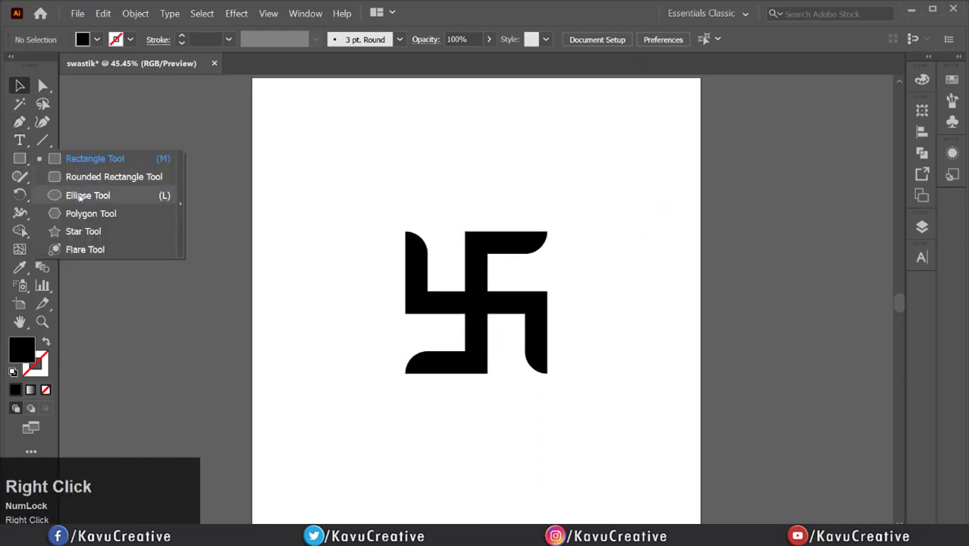
pyautogui.click(89, 195)
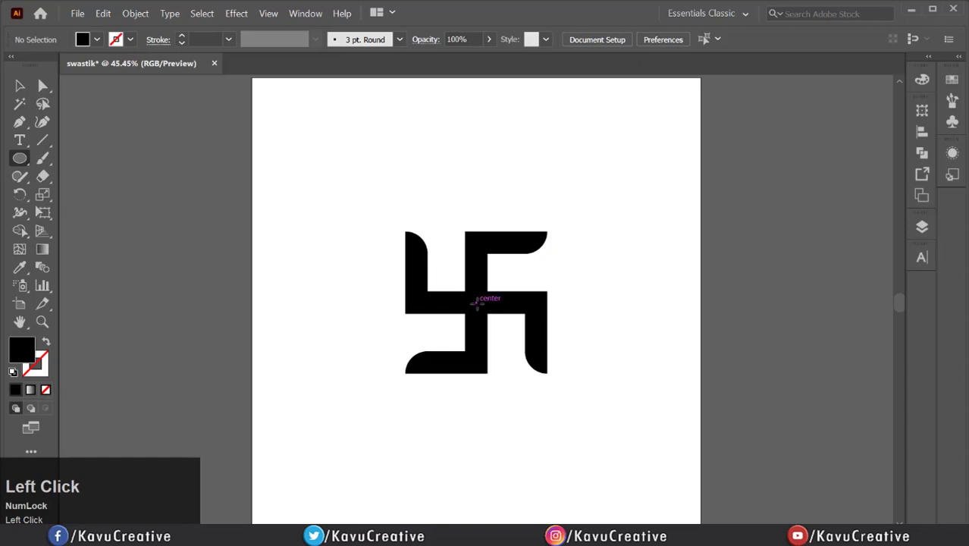
pyautogui.moveTo(475, 302); pyautogui.dragTo(557, 372)
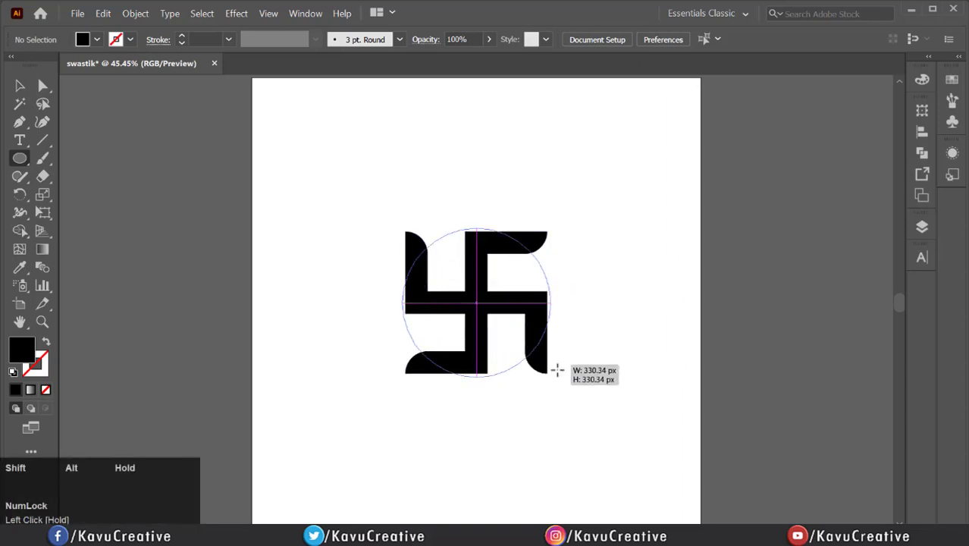
pyautogui.moveTo(558, 370); pyautogui.dragTo(587, 396)
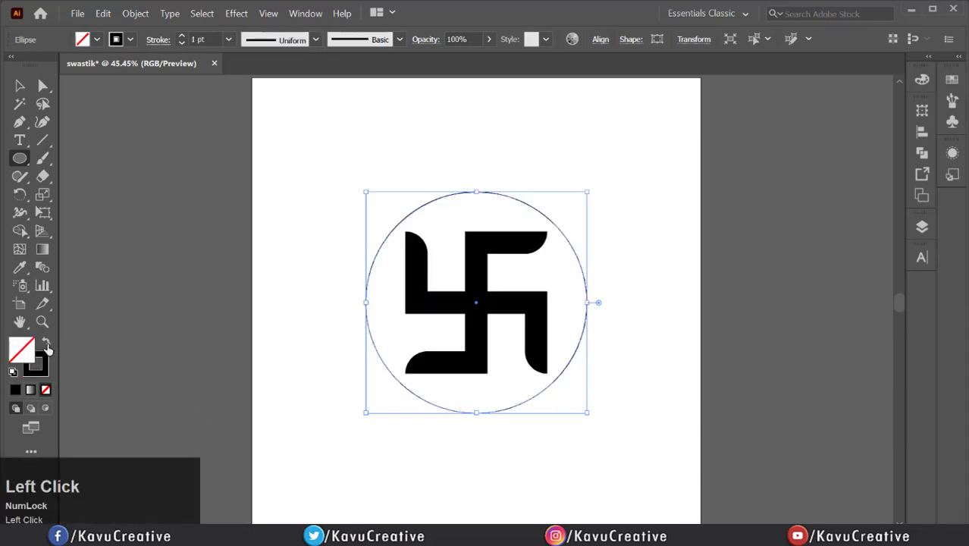
pyautogui.click(225, 40)
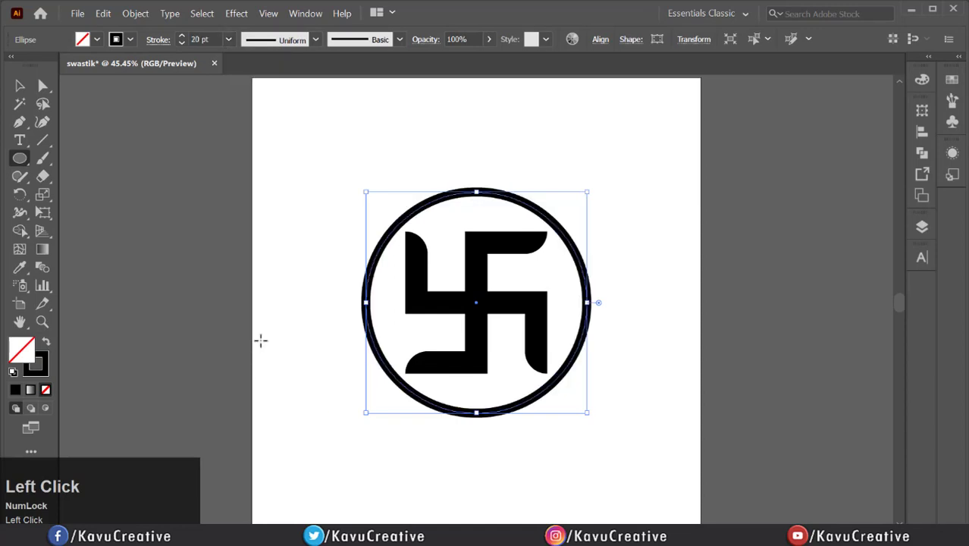
pyautogui.click(288, 156)
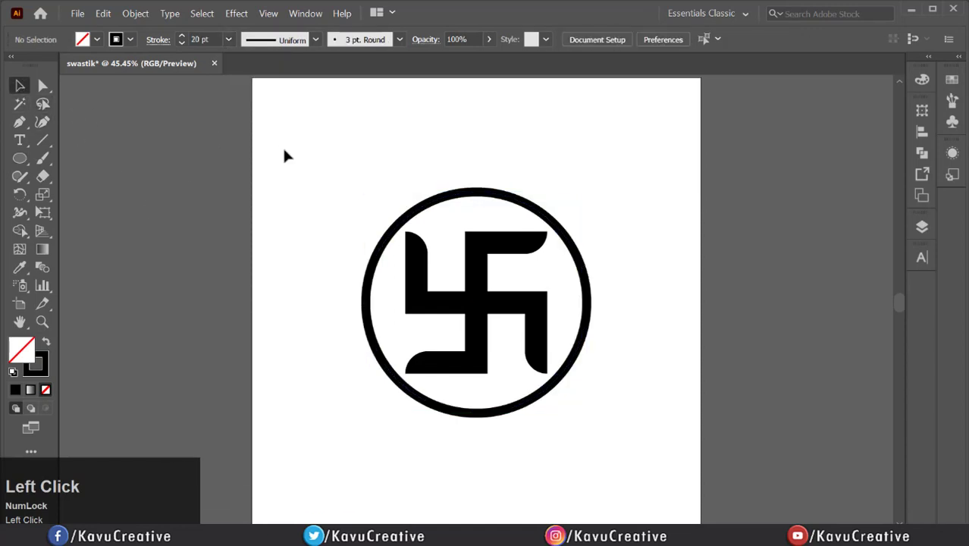
# - Expand the circle's stroke into a filled ring with Object > Expand
pyautogui.click(475, 303)
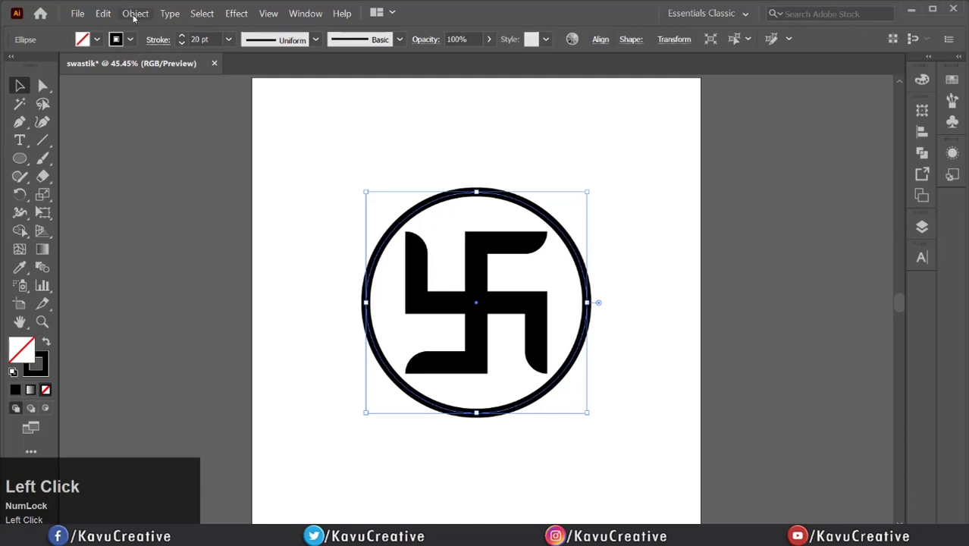
pyautogui.click(135, 12)
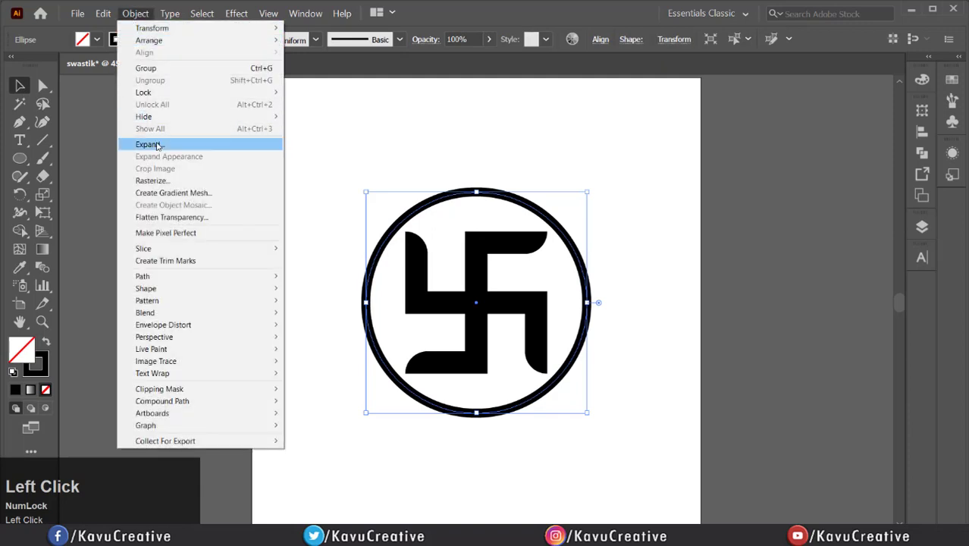
pyautogui.click(149, 144)
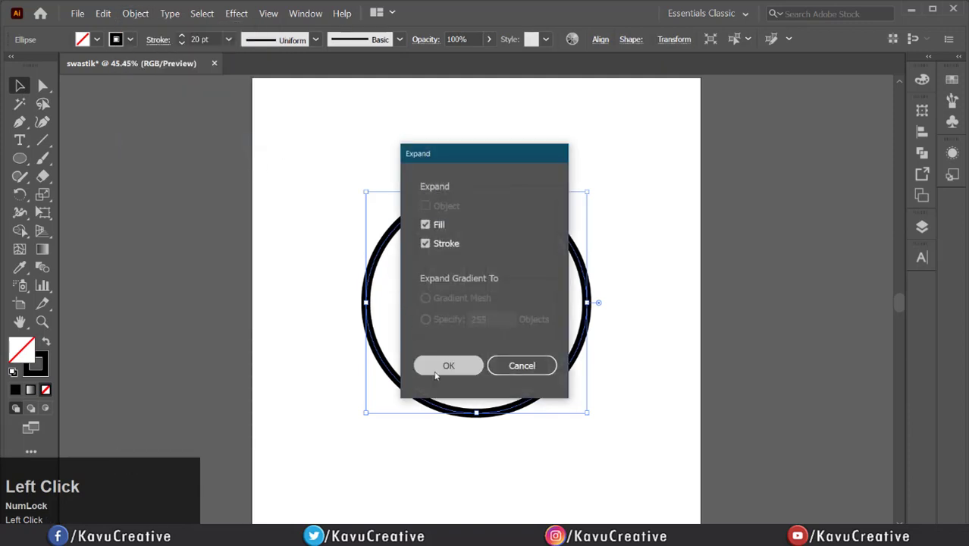
pyautogui.click(447, 366)
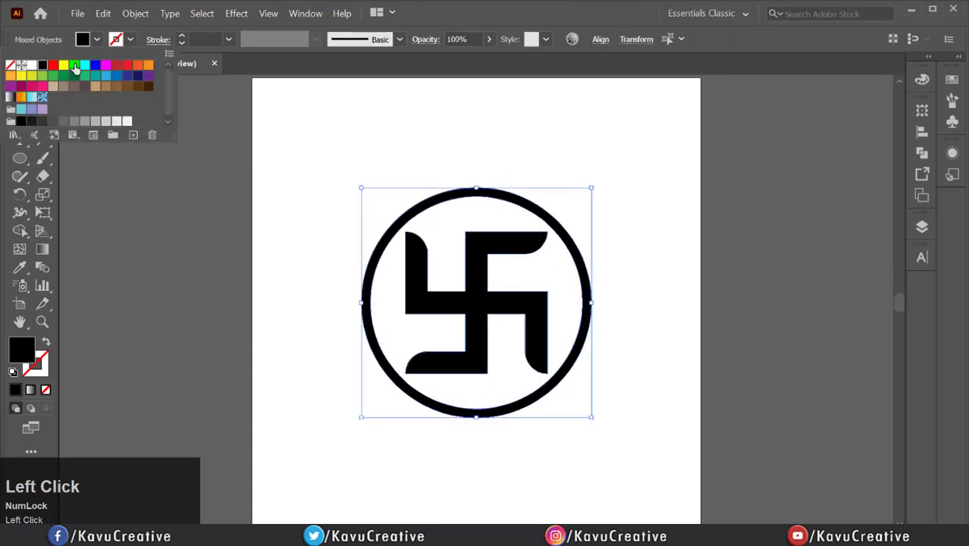
# - Fill the swastika and the ring with red from the Fill swatches
pyautogui.click(71, 68)
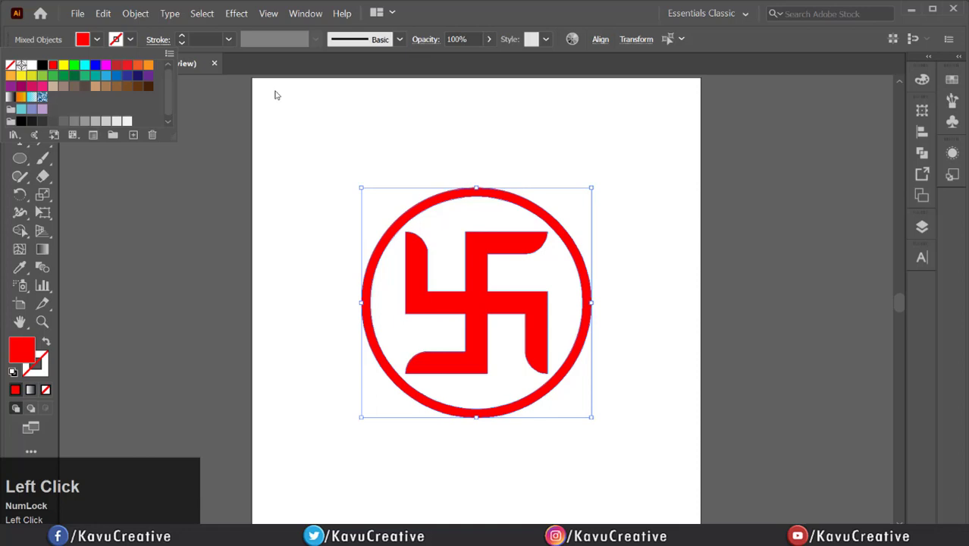